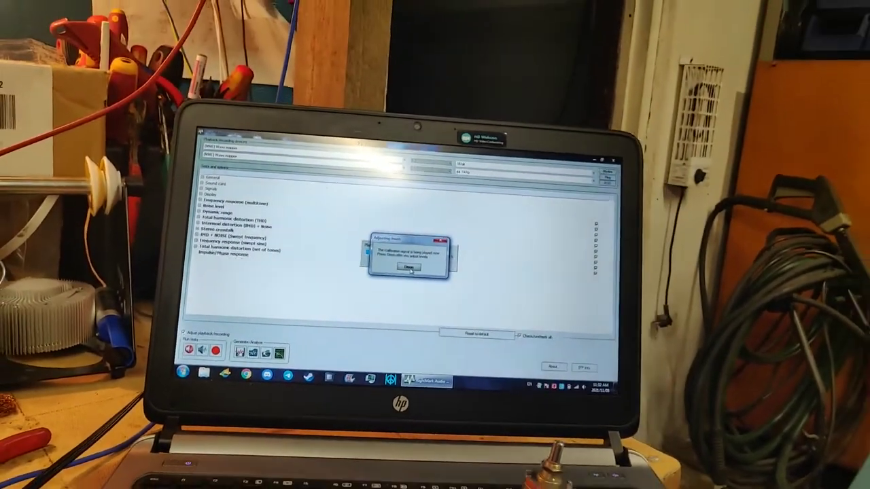
Step: Display the Test results table showing the amplifier measurements in the first slot, 'test'
{"action": "left_click", "coordinate": [406, 267]}
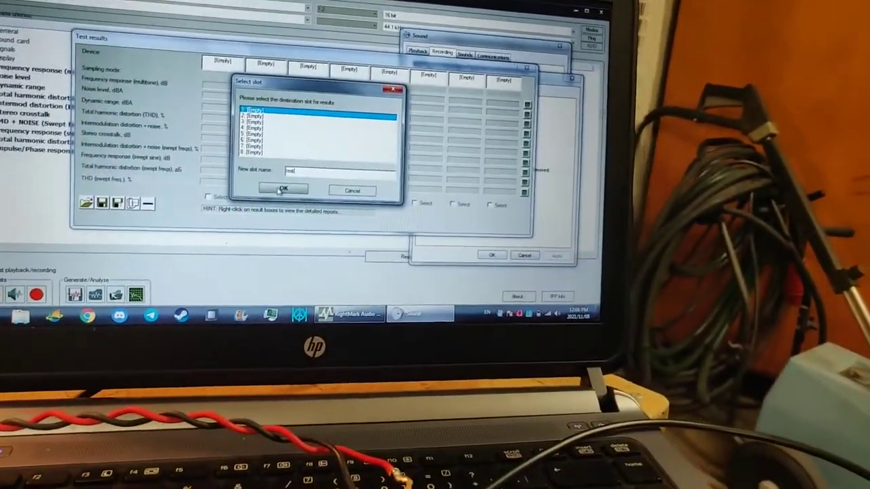
{"action": "left_click", "coordinate": [282, 189]}
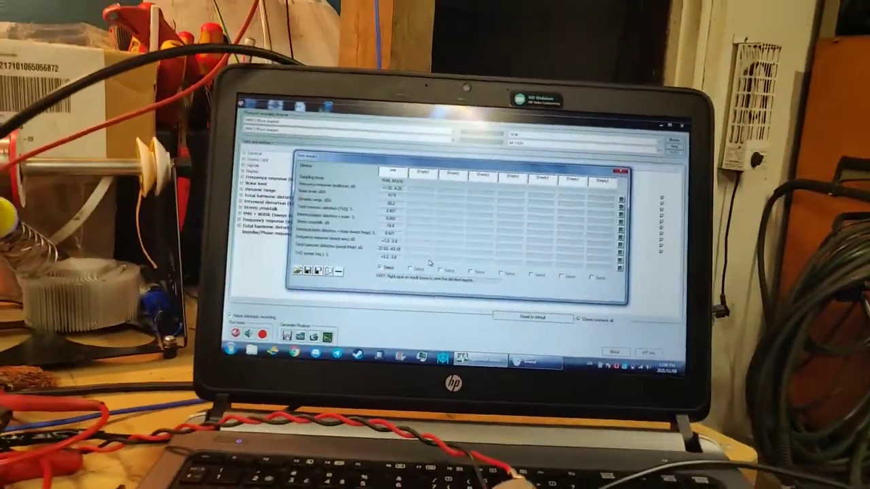